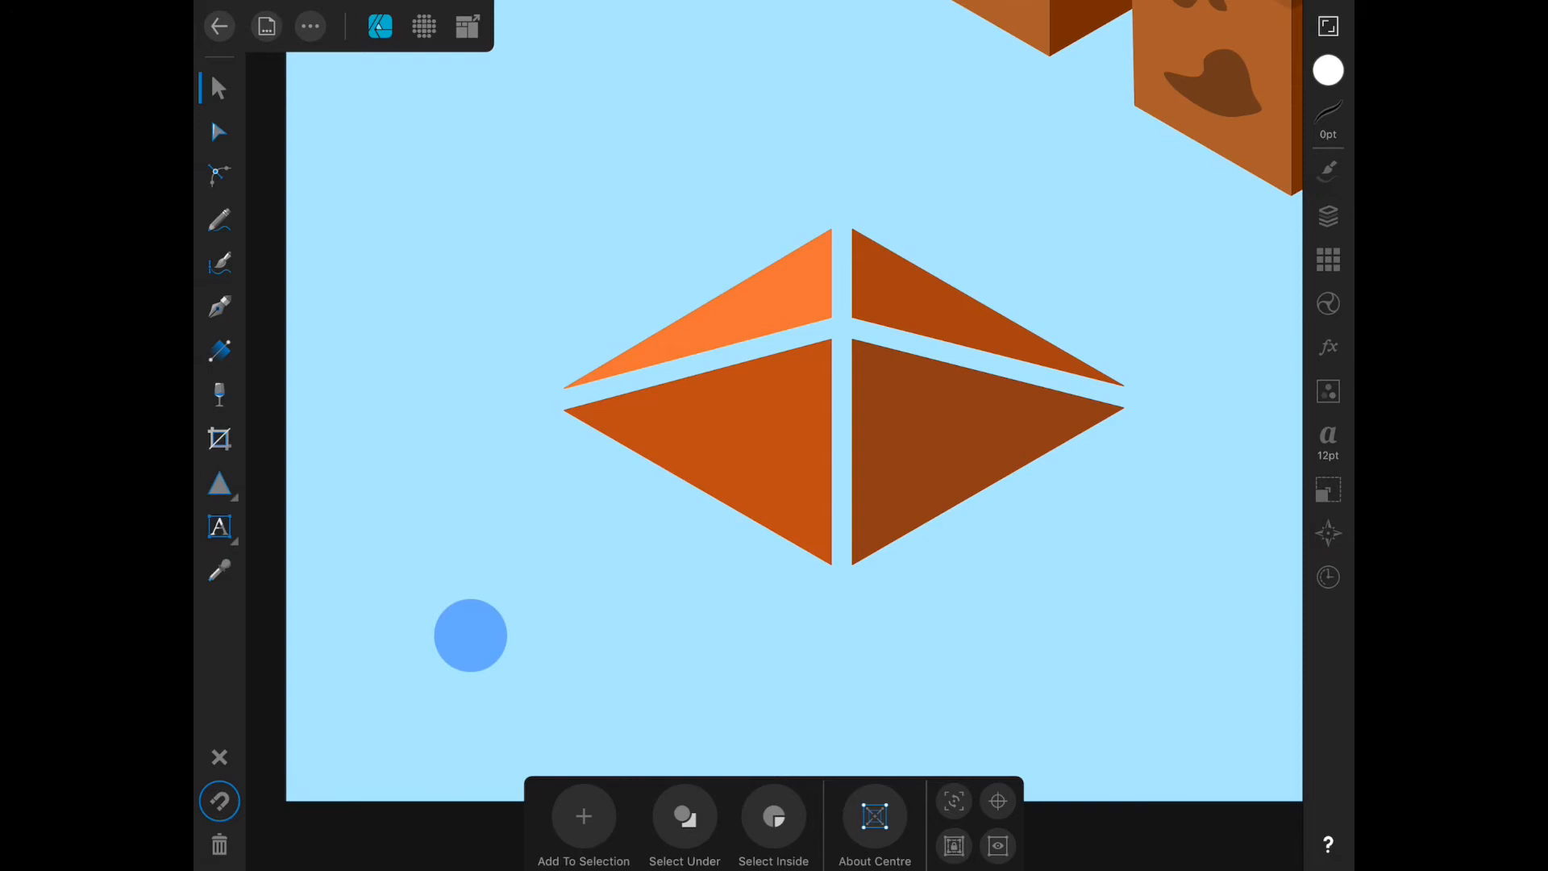
# Show the Layers palette and expand the Awning group to reveal its Curve shapes
pyautogui.click(699, 454)
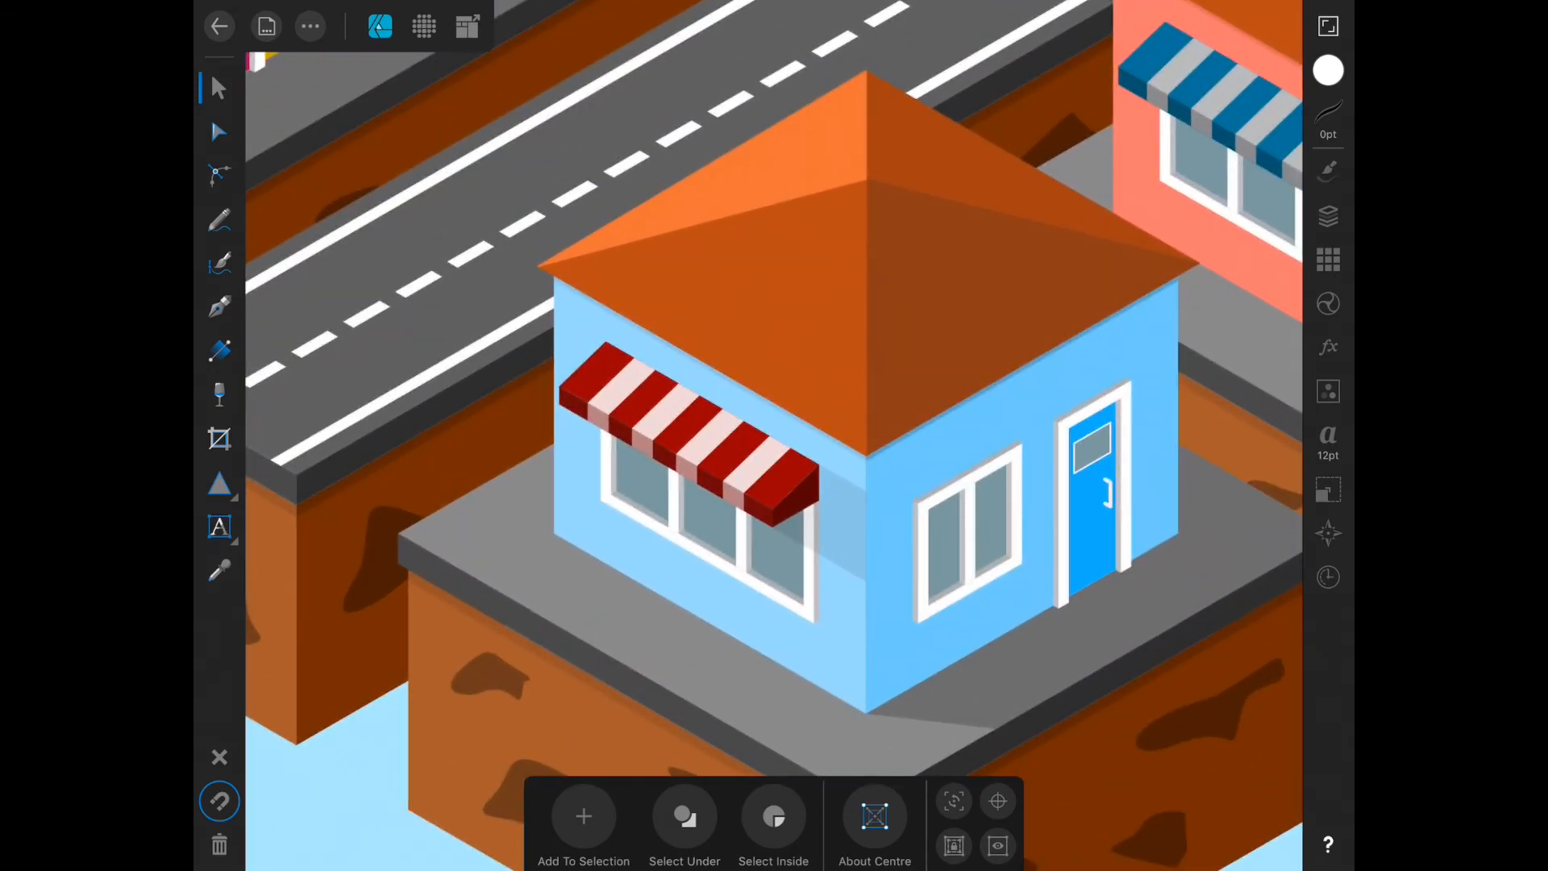
pyautogui.click(1328, 216)
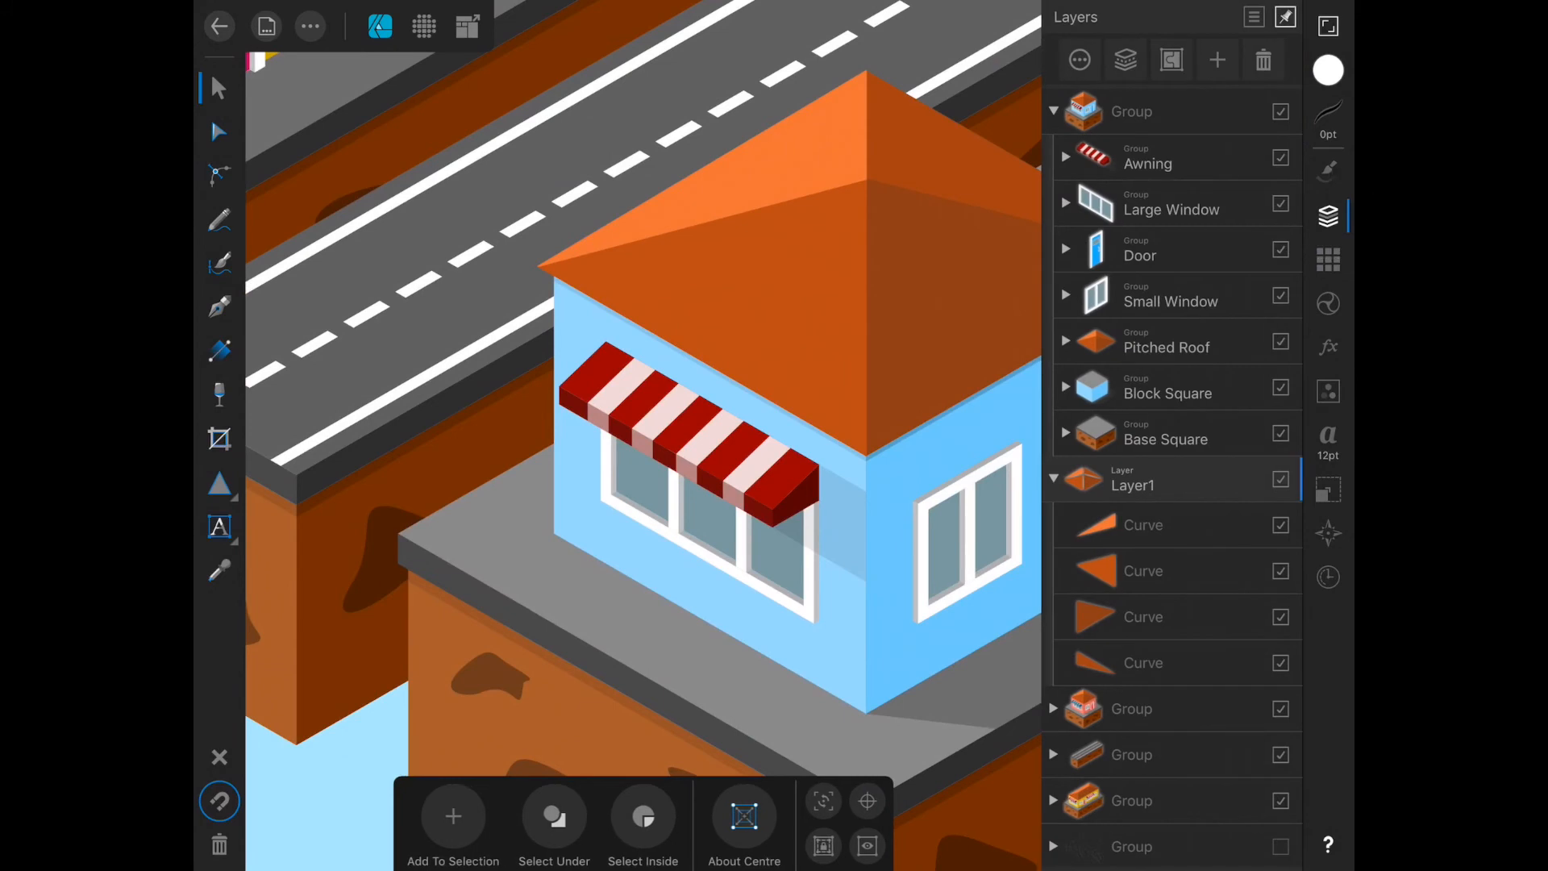
pyautogui.click(1065, 162)
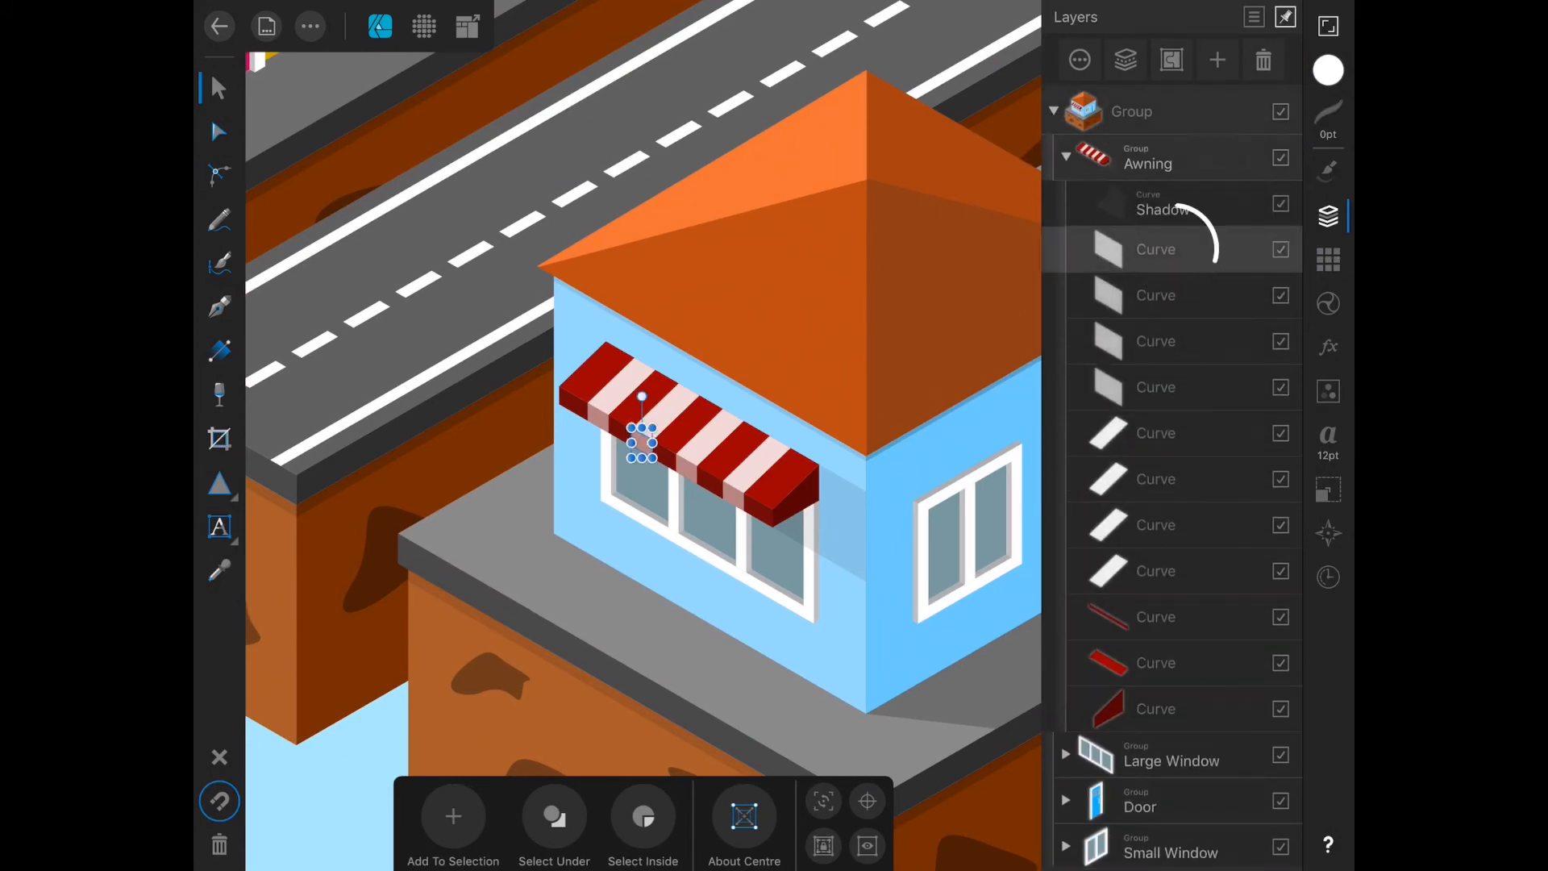